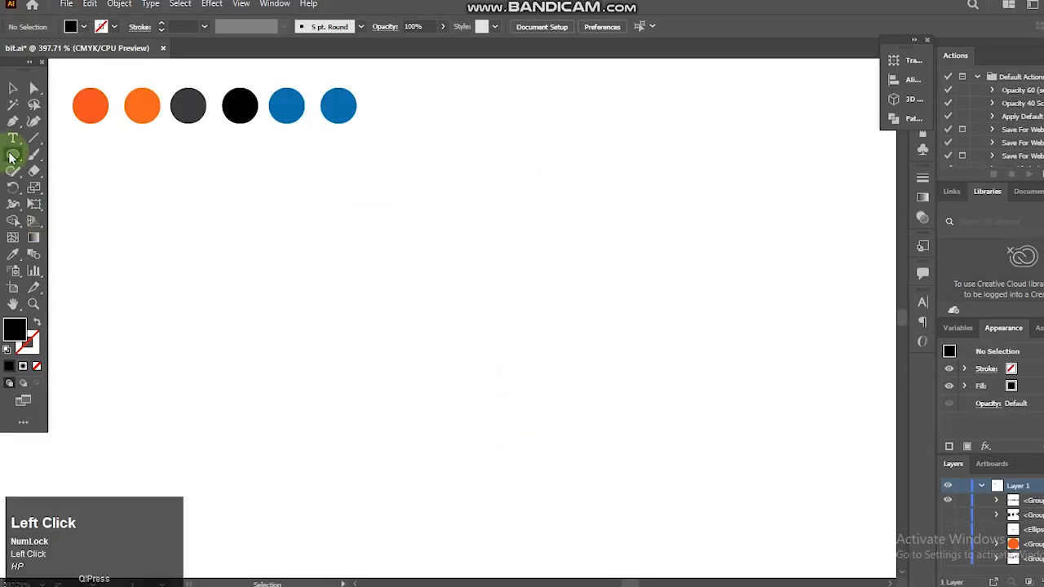
# - Draw an orange circle, send a larger orange copy behind it, and select both
pyautogui.click(13, 154)
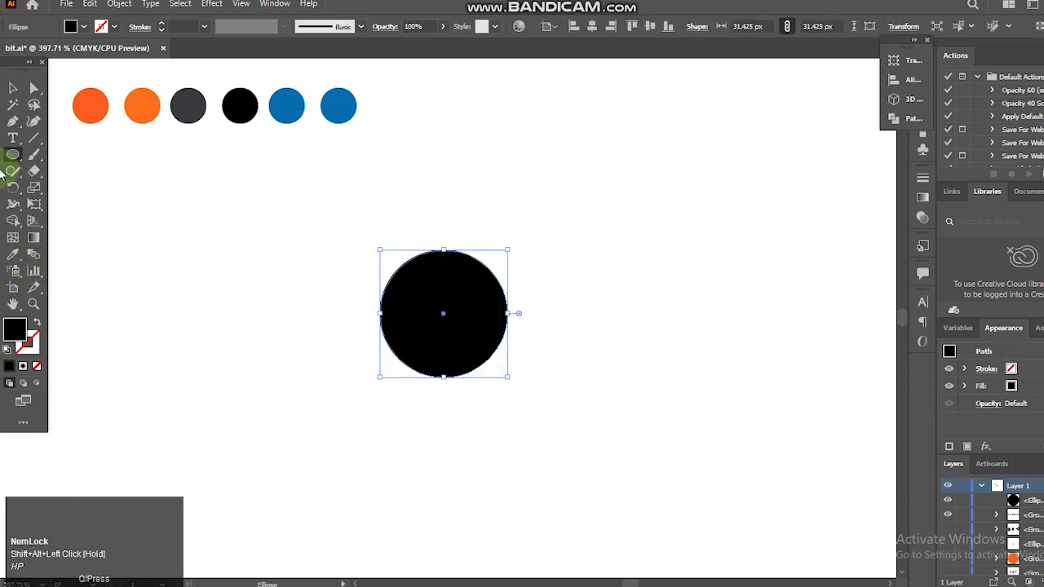
pyautogui.click(90, 105)
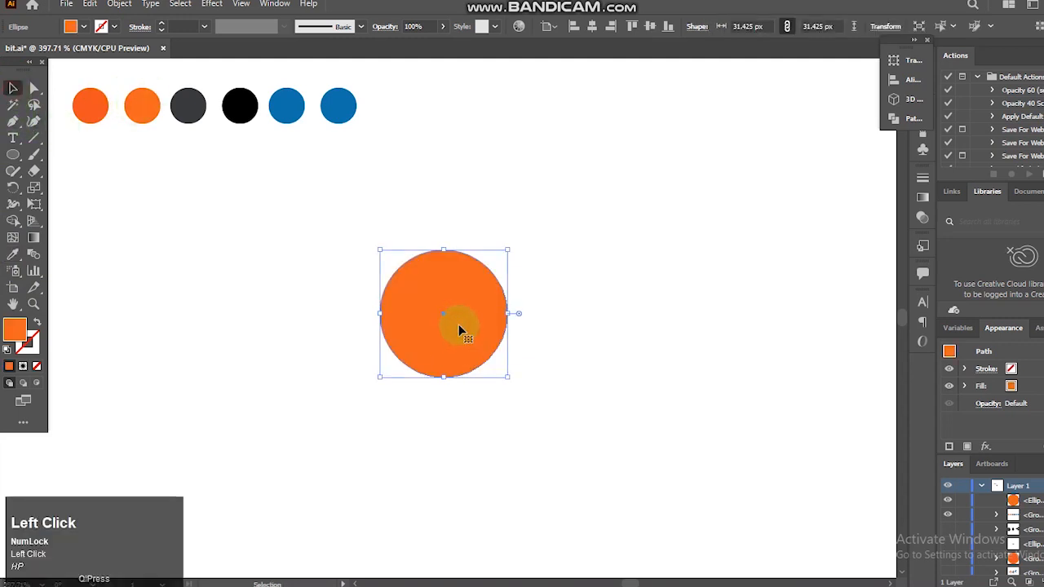
pyautogui.moveTo(517, 313); pyautogui.dragTo(528, 313)
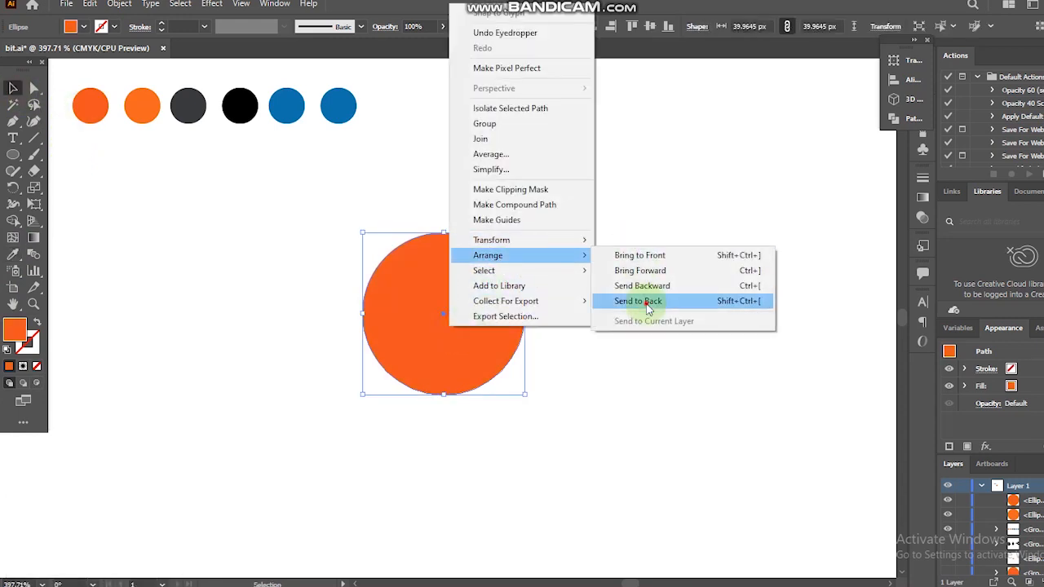
pyautogui.click(638, 301)
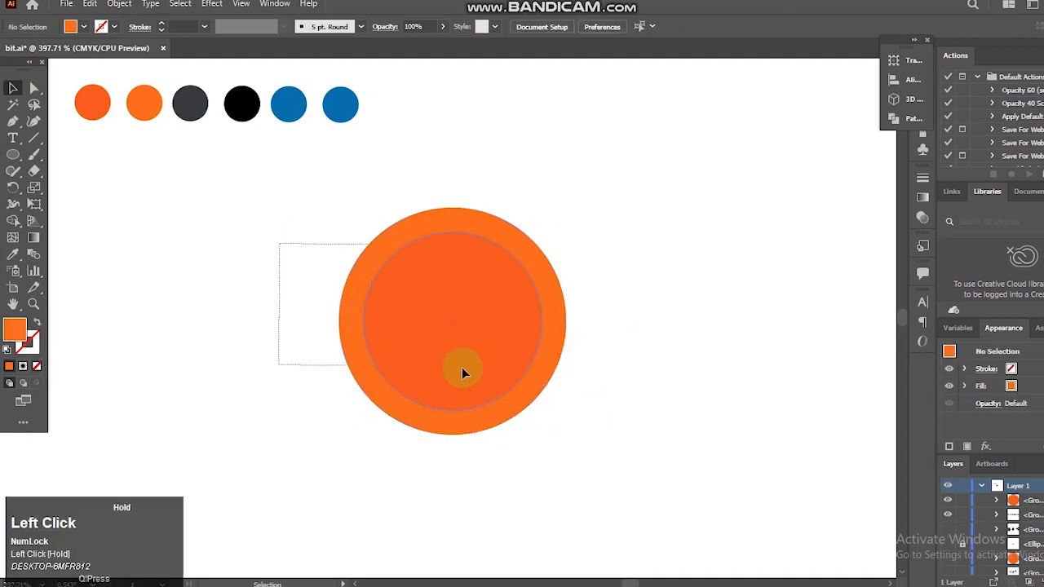
pyautogui.click(463, 374)
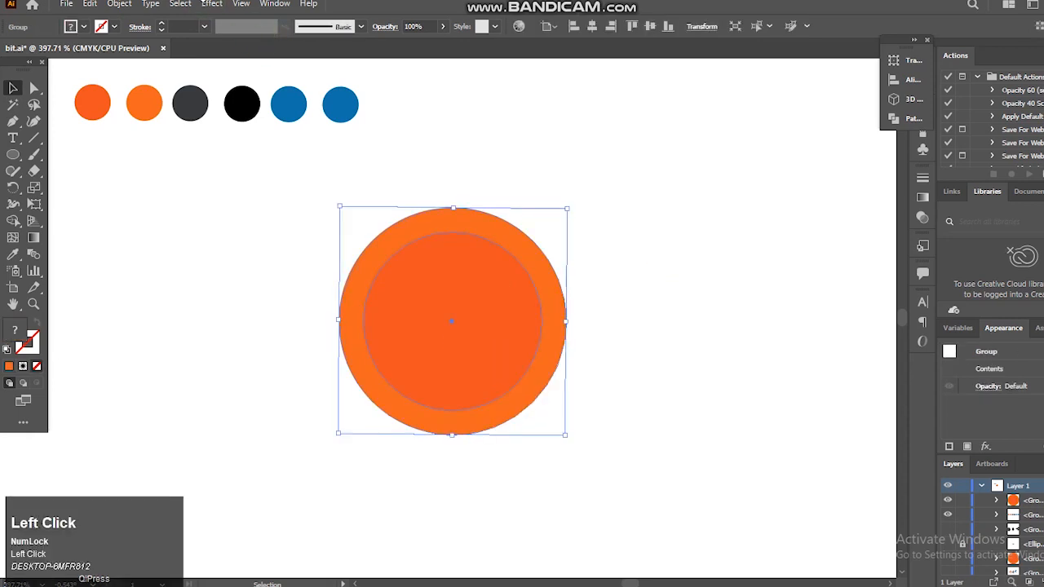
pyautogui.click(274, 4)
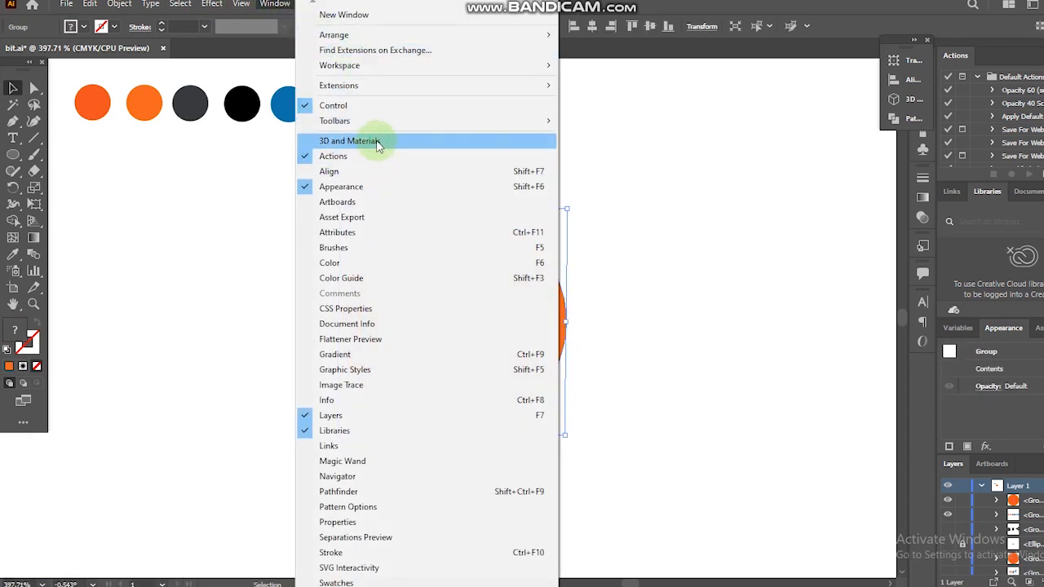
# - Extrude the coin group with a bevel at 20% height, check materials, and render
pyautogui.click(351, 140)
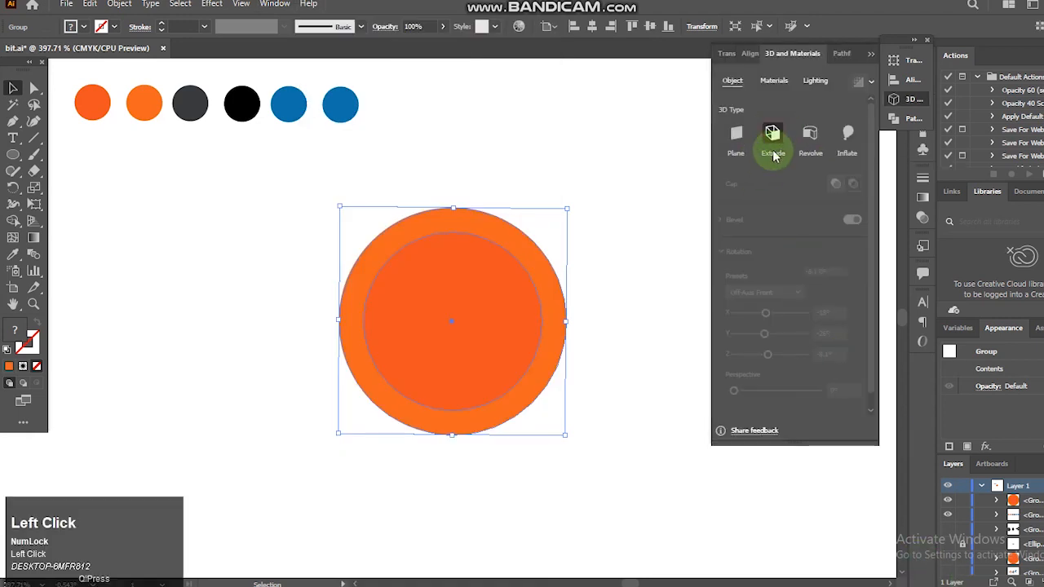
pyautogui.click(772, 138)
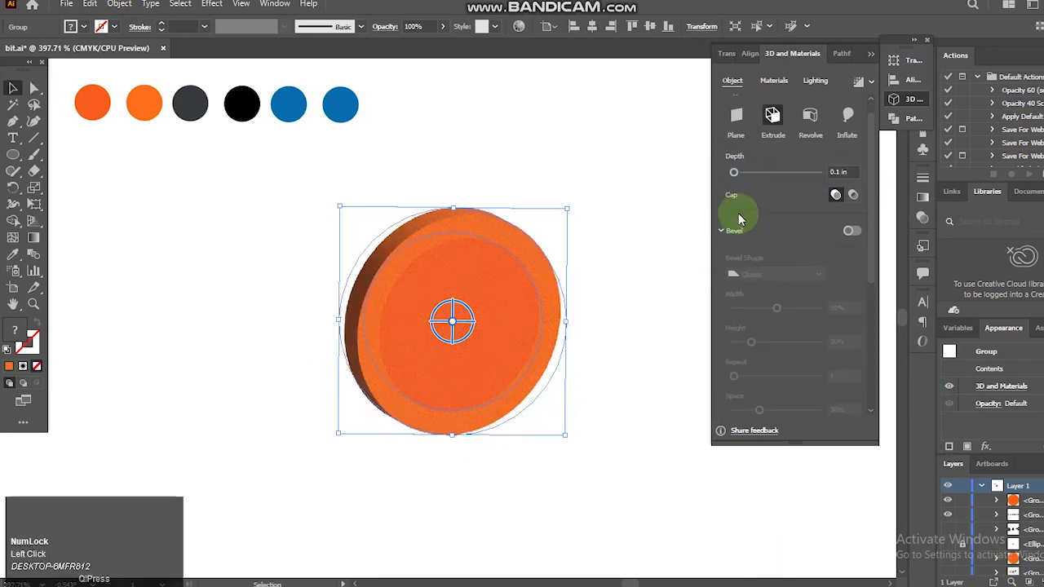
pyautogui.click(852, 230)
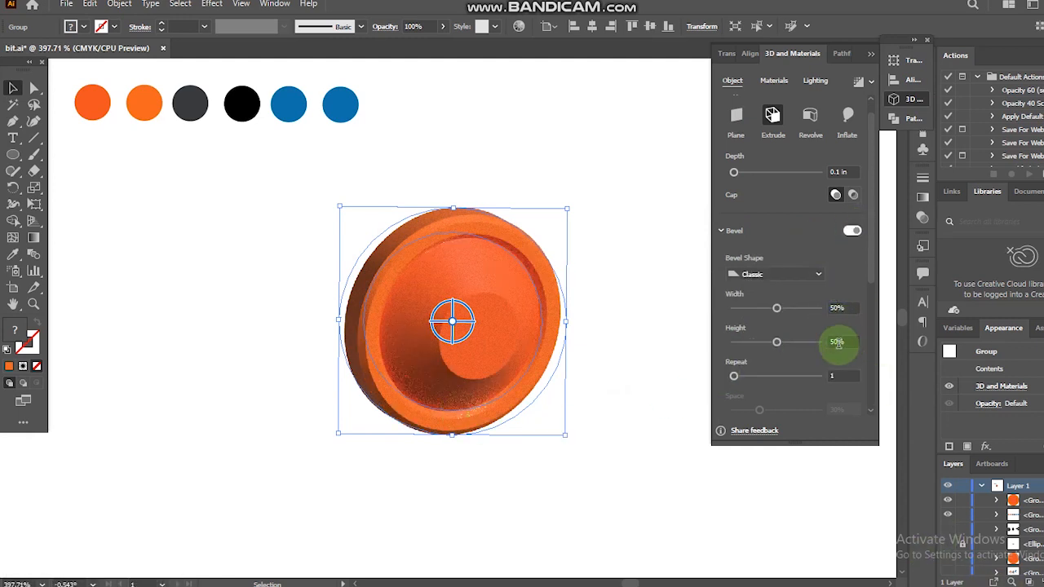
pyautogui.tripleClick(842, 342)
pyautogui.write('20')
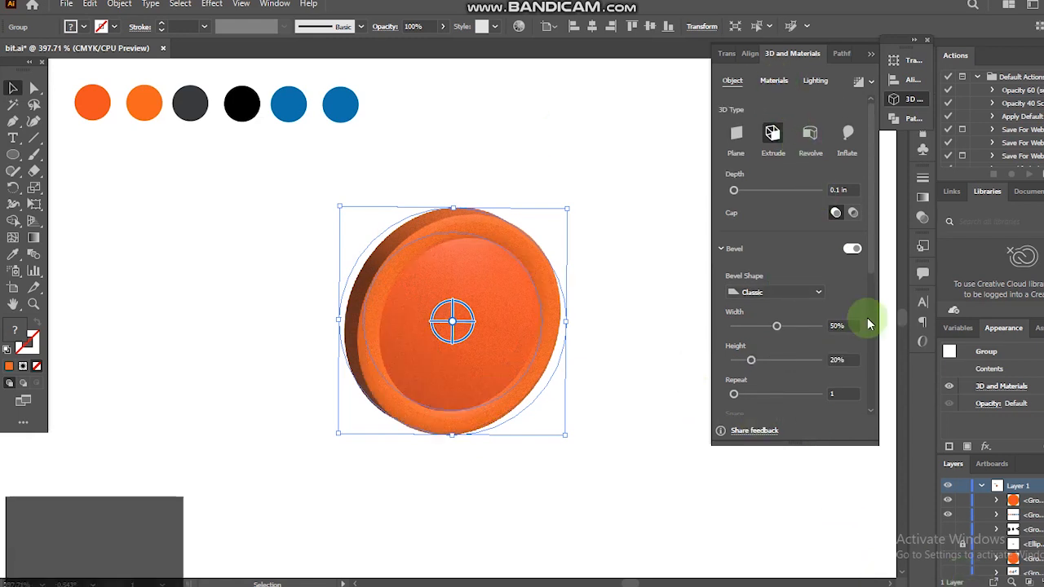
pyautogui.click(773, 80)
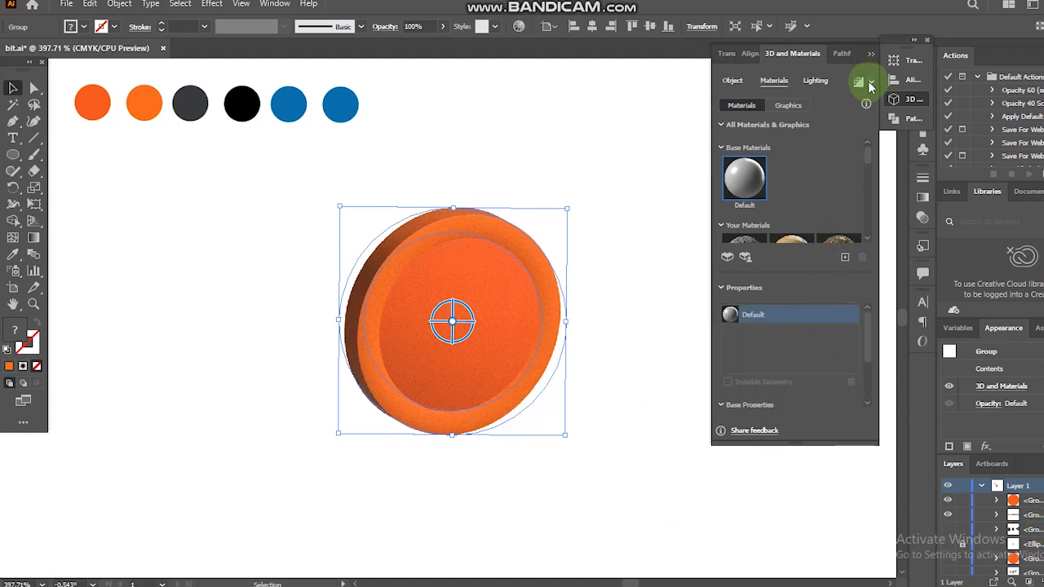
pyautogui.click(861, 82)
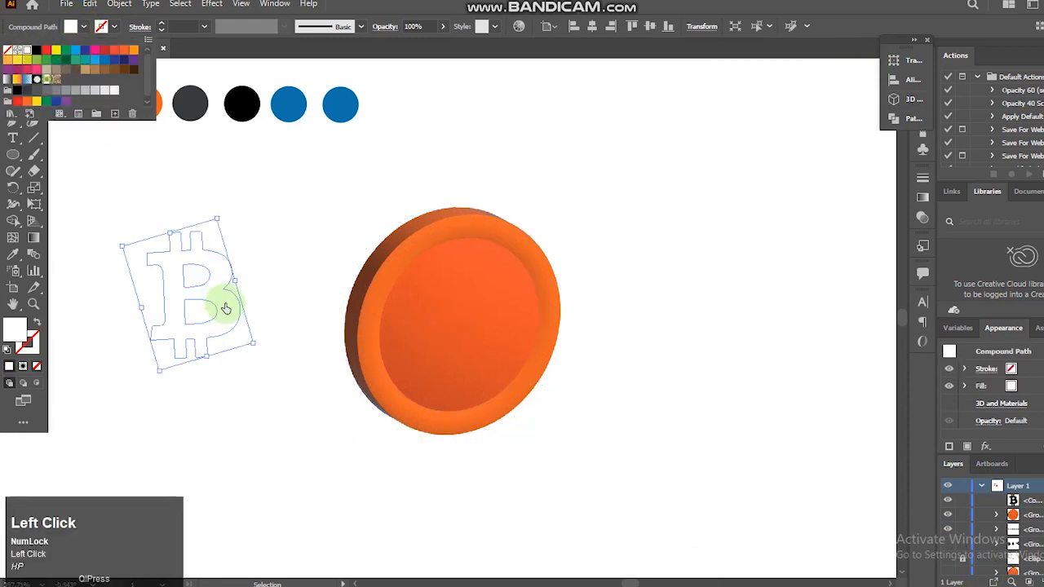
# - Move the white Bitcoin symbol onto the coin's center and reopen 3D and Materials
pyautogui.moveTo(188, 293); pyautogui.dragTo(465, 318)
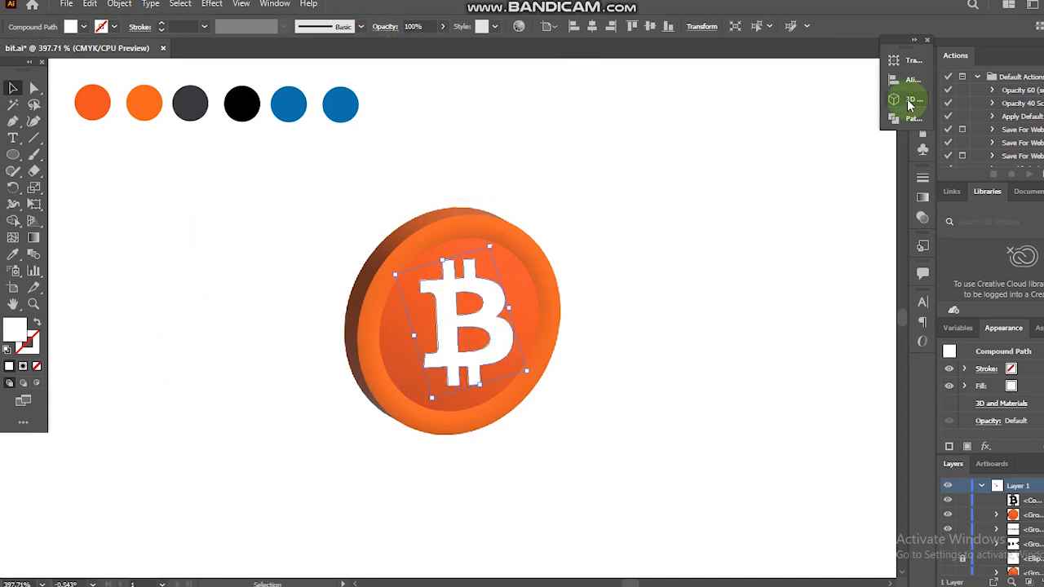
pyautogui.click(913, 99)
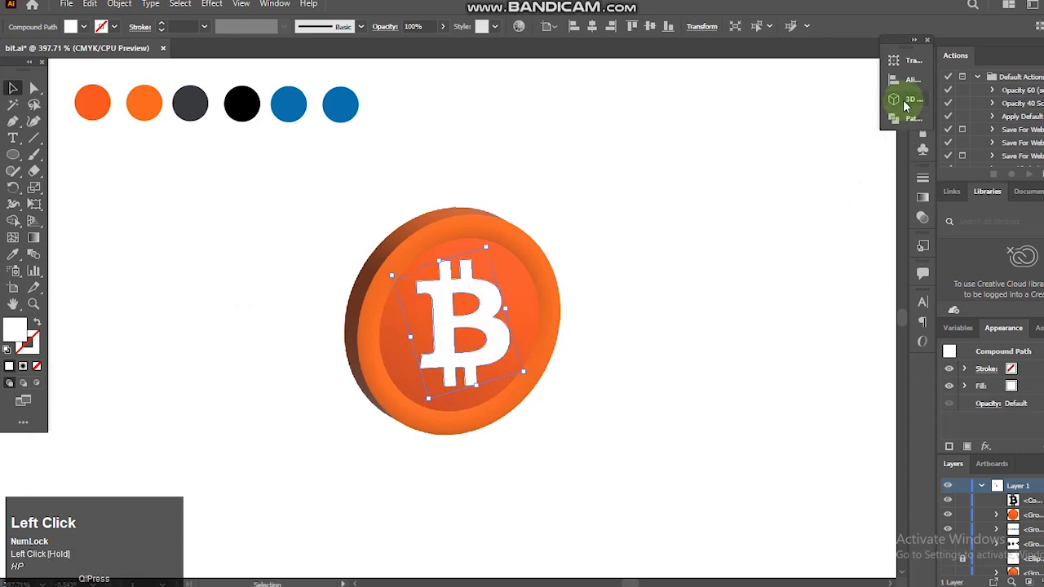
pyautogui.click(906, 99)
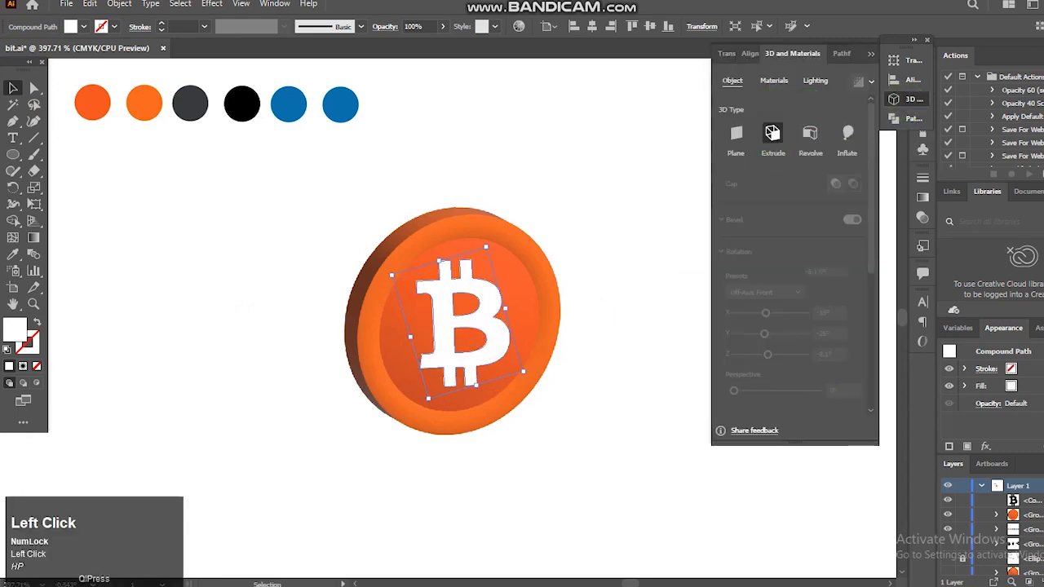
# - Extrude the Bitcoin symbol to 0.8 depth with a 20% bevel width and render
pyautogui.click(772, 135)
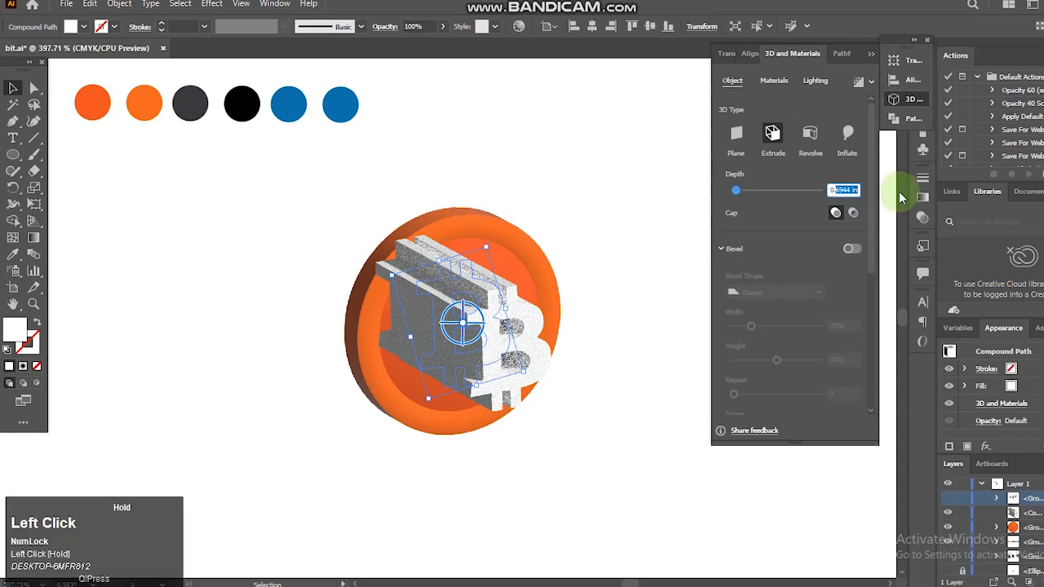
pyautogui.write('0.8')
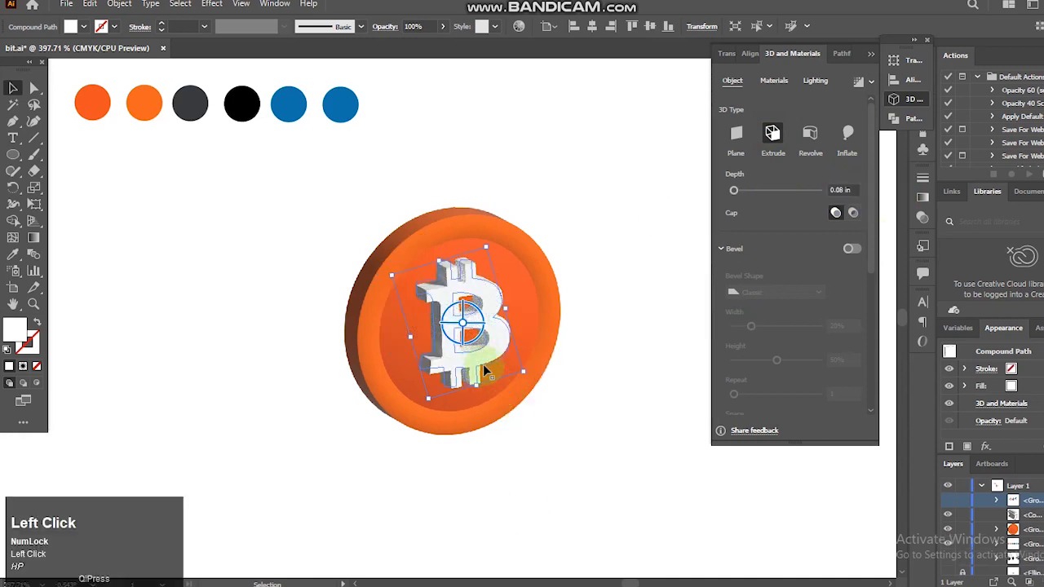
pyautogui.click(852, 248)
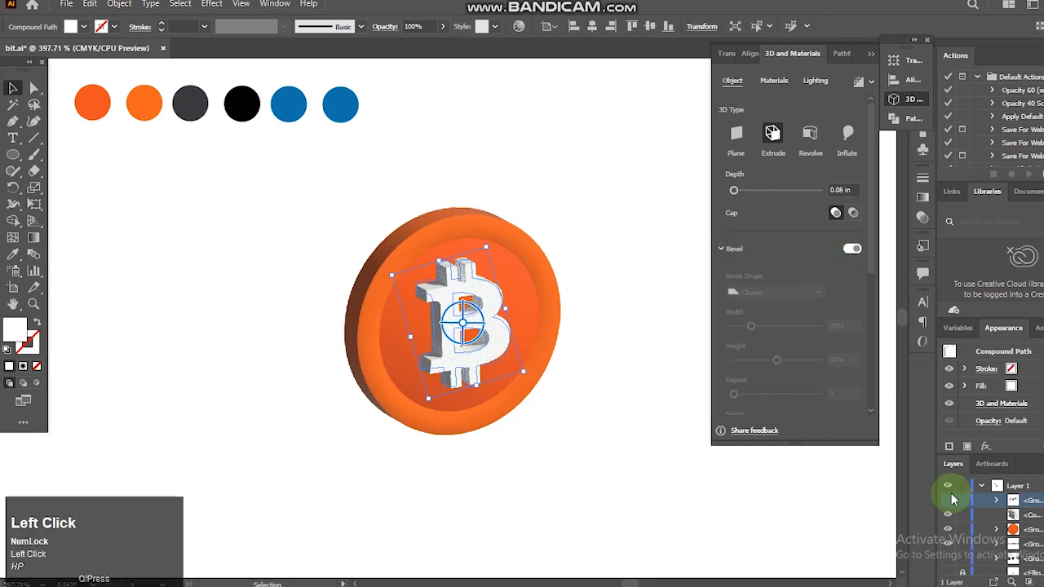
pyautogui.moveTo(733, 326); pyautogui.dragTo(776, 325)
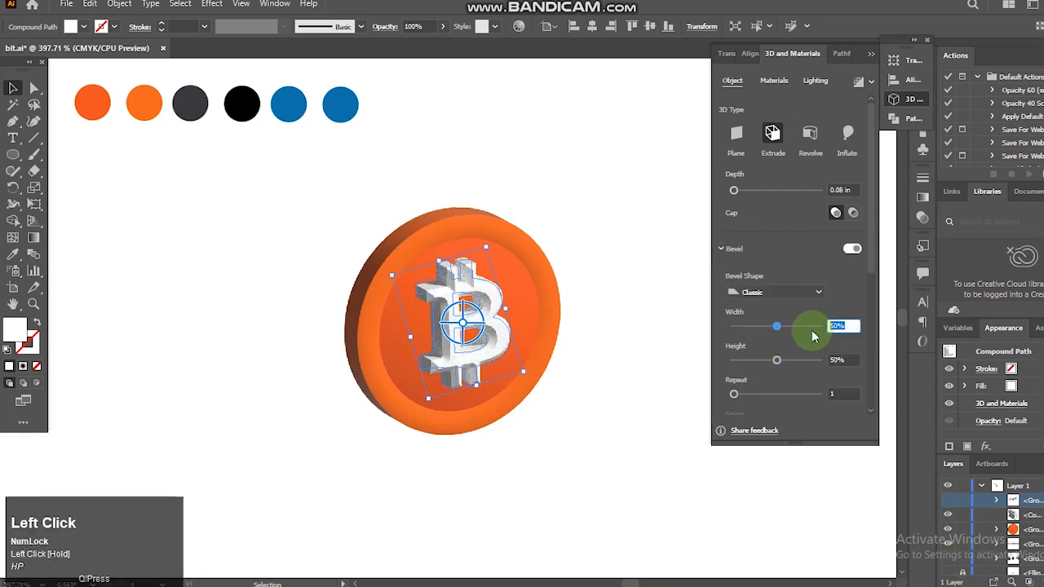
pyautogui.moveTo(775, 326); pyautogui.dragTo(751, 325)
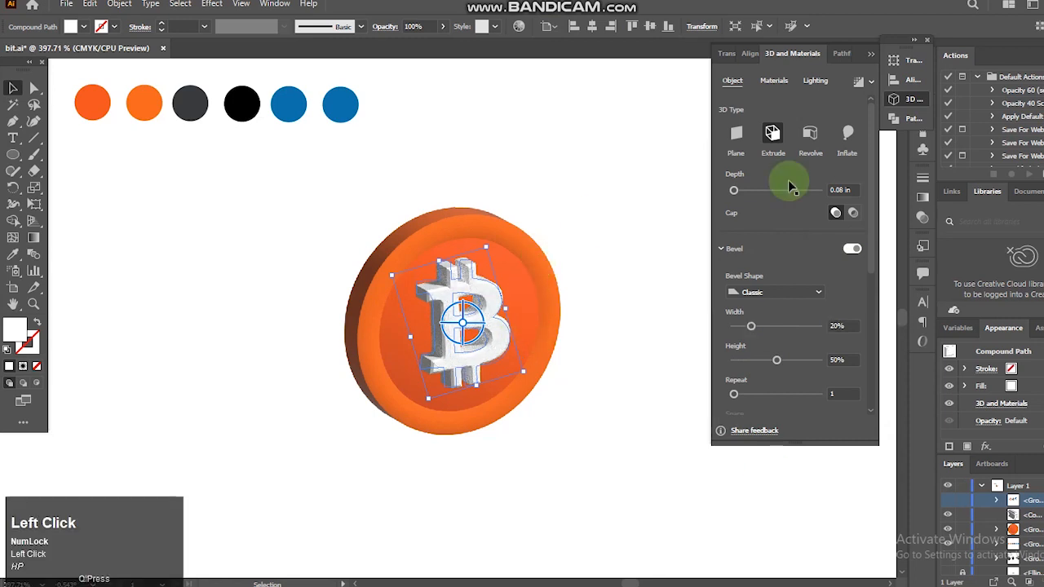
pyautogui.click(852, 107)
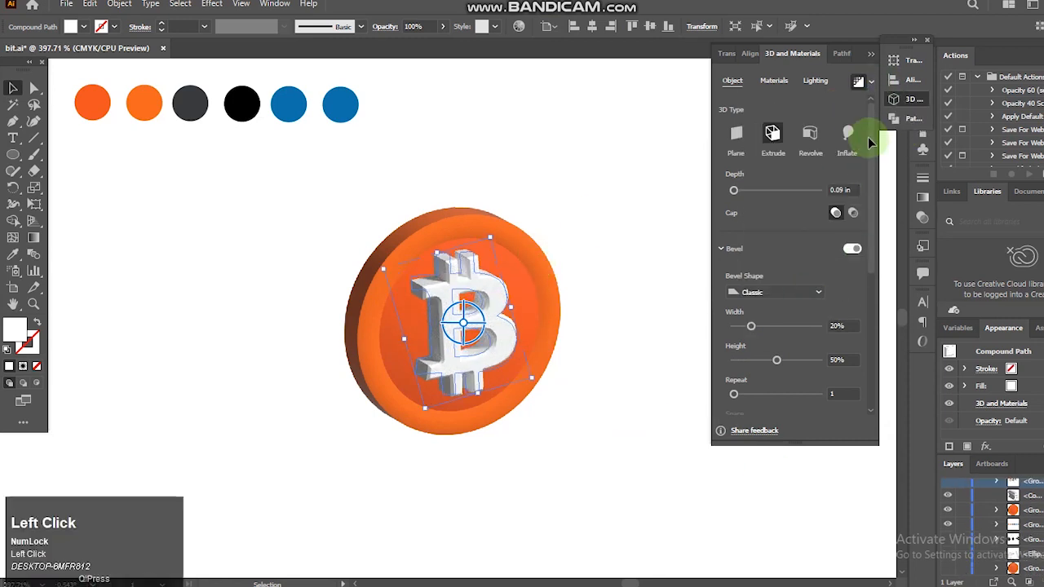
pyautogui.moveTo(13, 155)
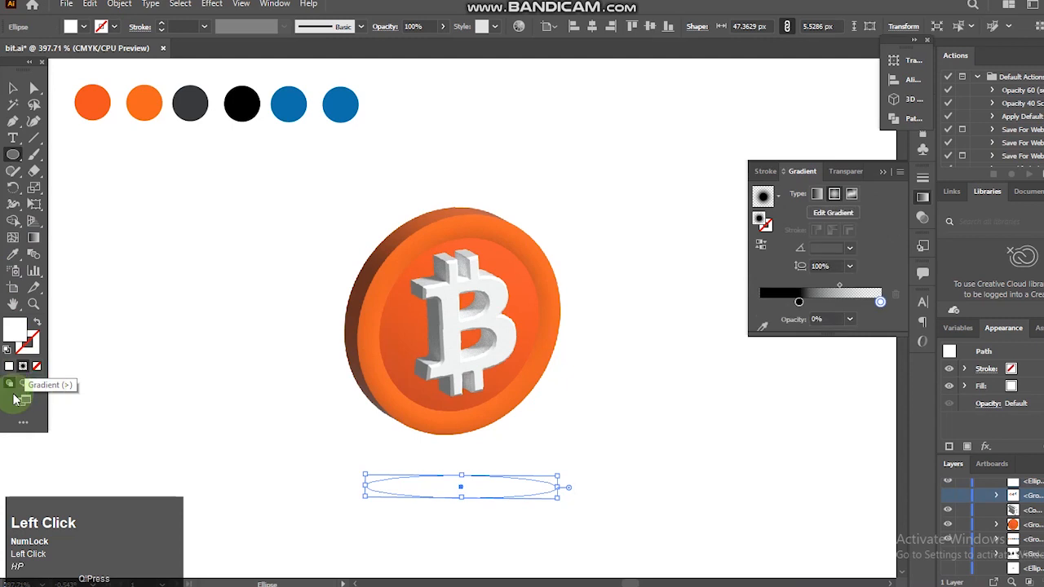
# - Fill the flat ellipse below the coin with a radial black-to-white gradient
pyautogui.click(13, 382)
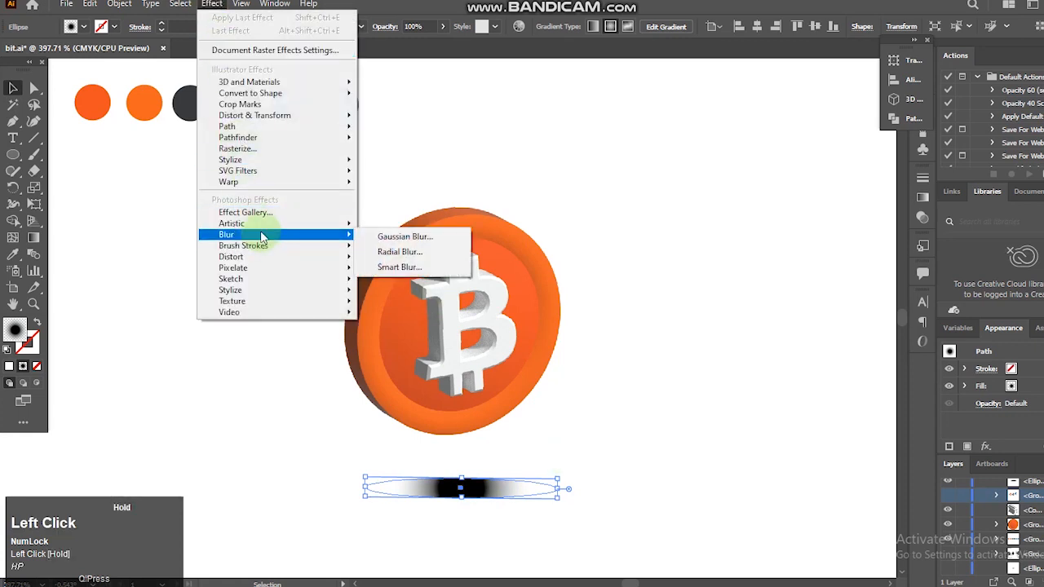
# - Apply a Gaussian Blur to the shadow ellipse with preview turned on
pyautogui.click(405, 235)
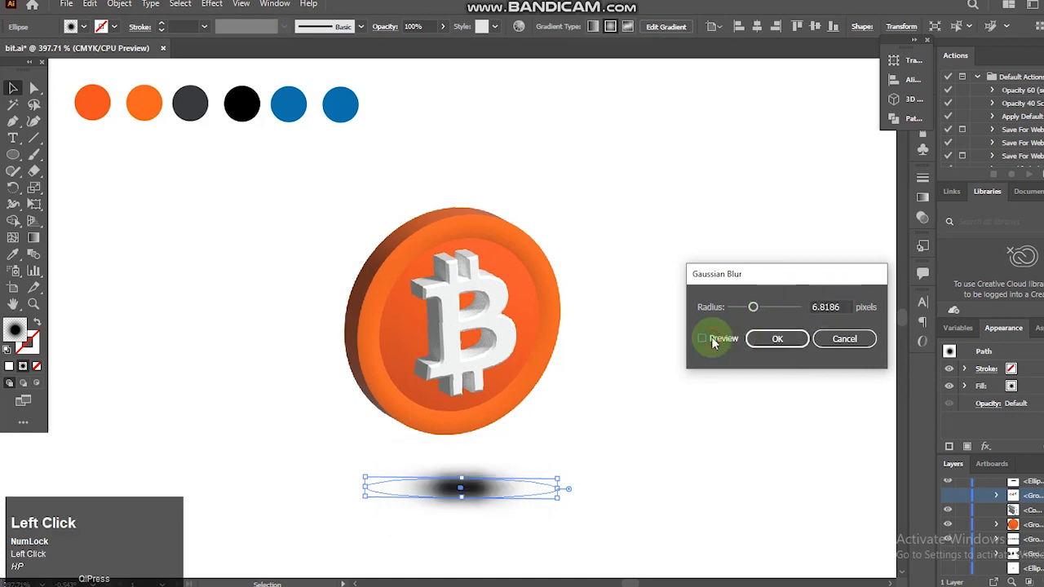
pyautogui.click(776, 339)
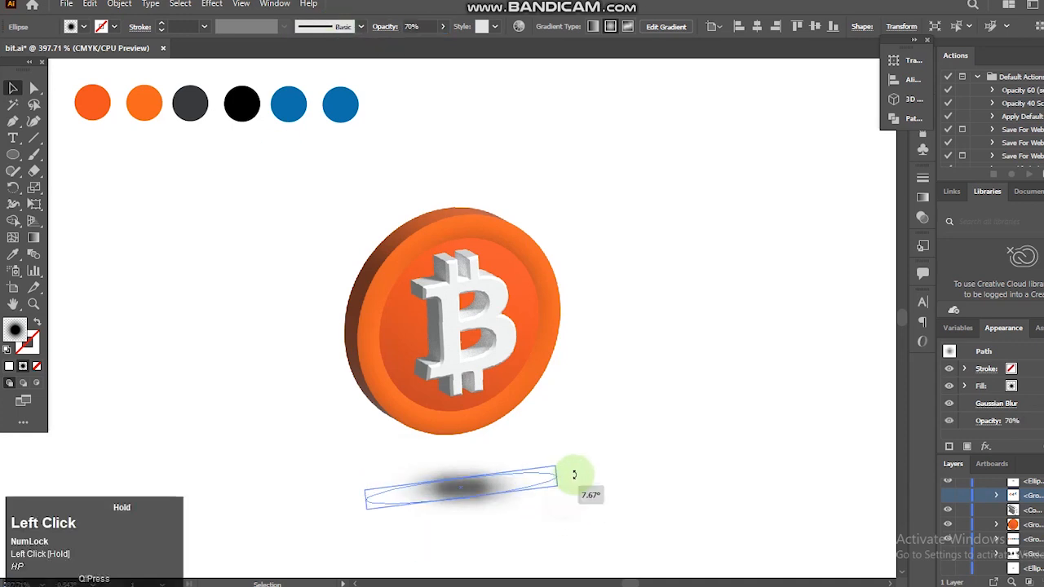
# - Tilt the shadow ellipse slightly beneath the coin, then deselect everything
pyautogui.moveTo(575, 474); pyautogui.dragTo(579, 445)
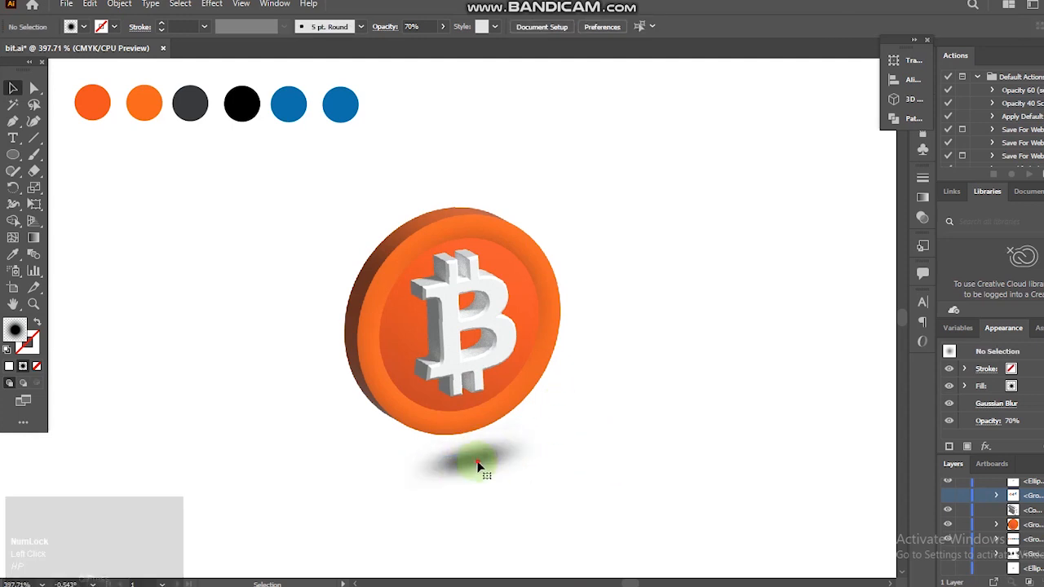
pyautogui.click(480, 465)
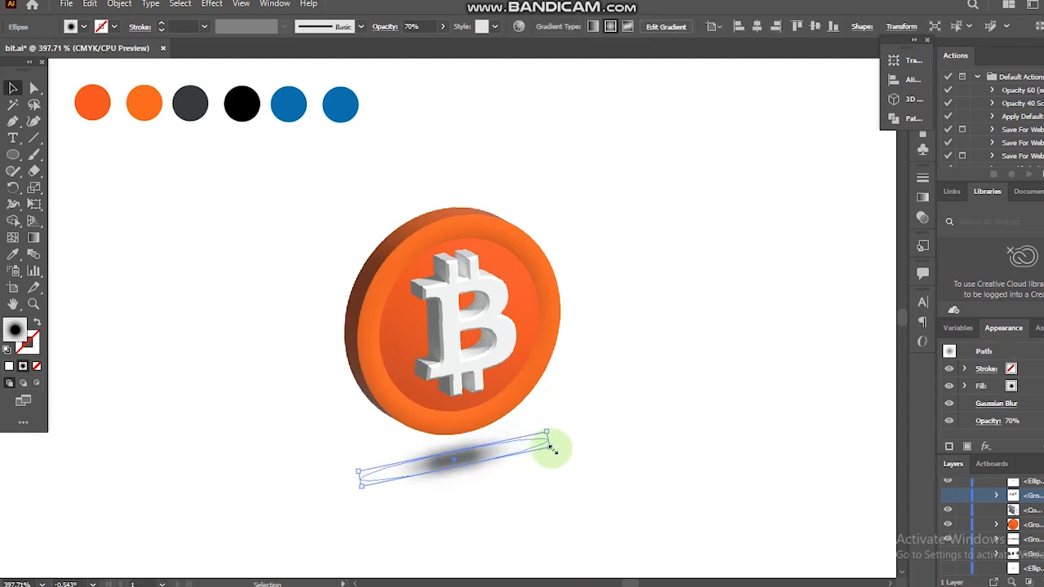
pyautogui.click(627, 447)
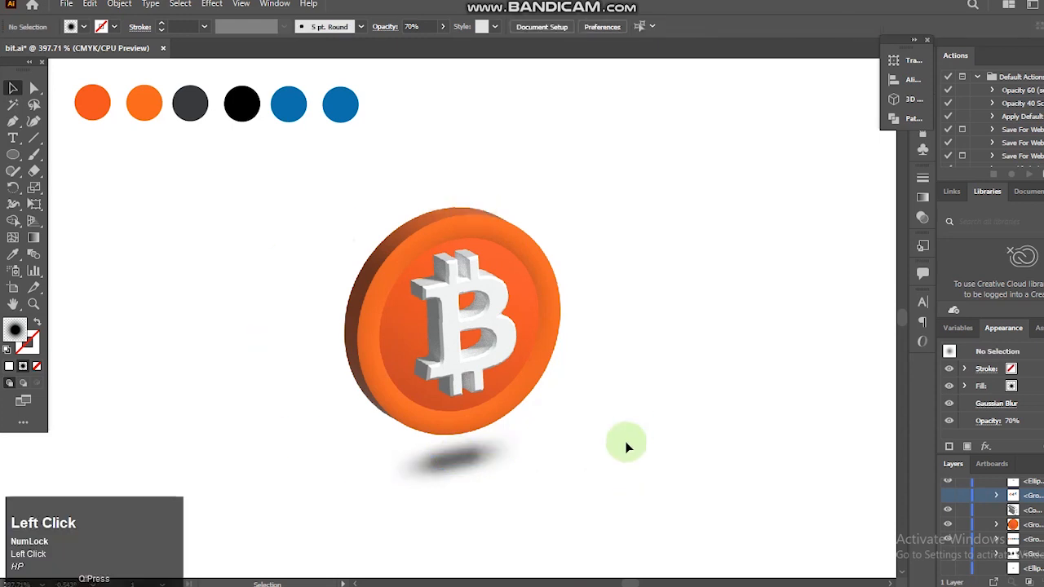